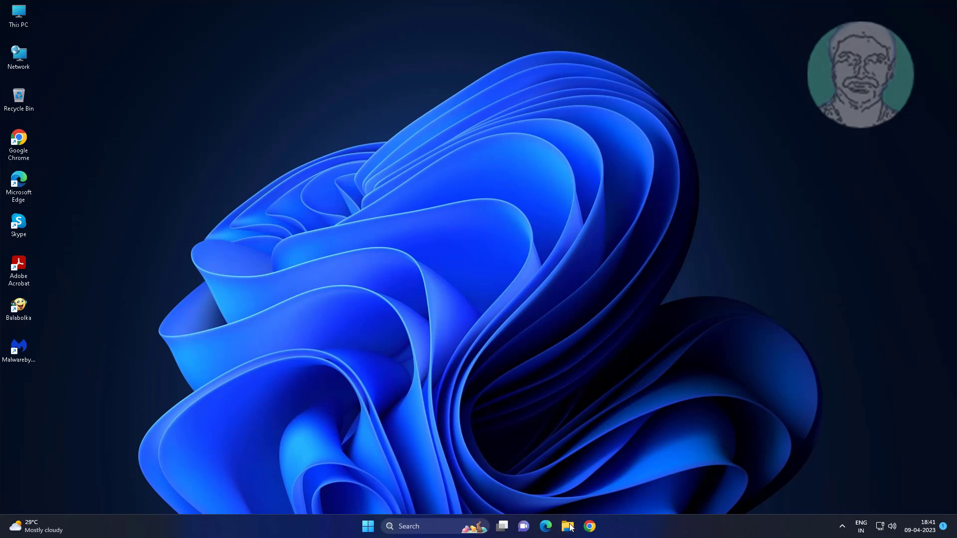
Step: Launch File Explorer at This PC and enable Hidden items under View > Show
click(567, 526)
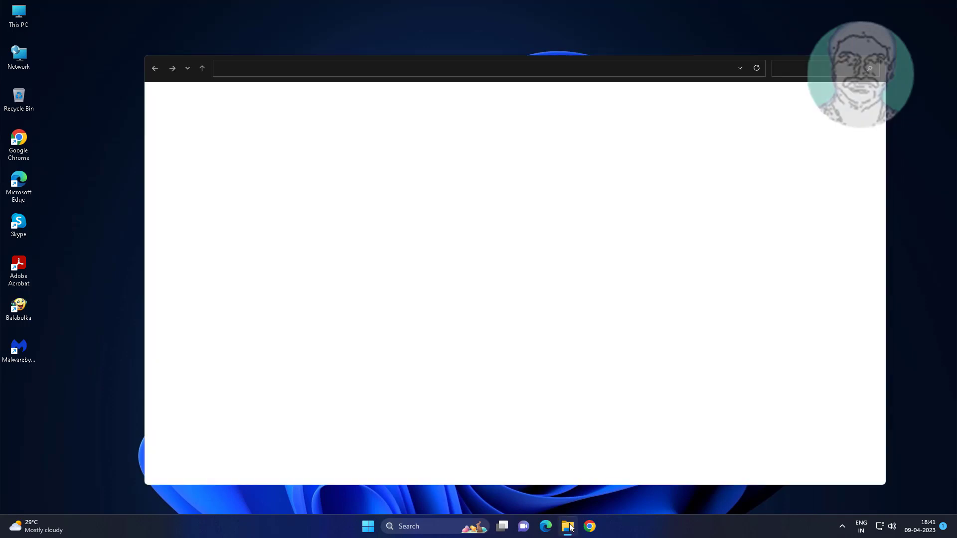
click(567, 527)
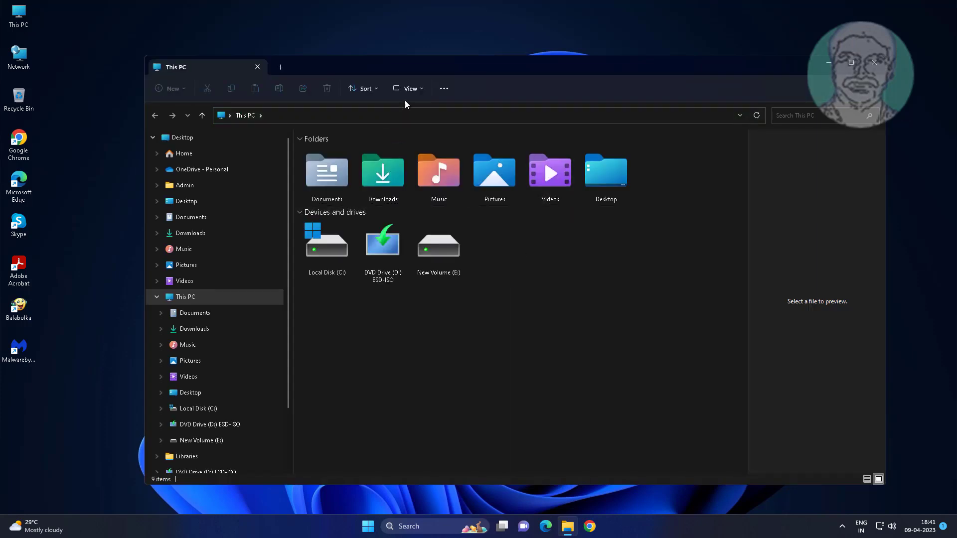
click(409, 89)
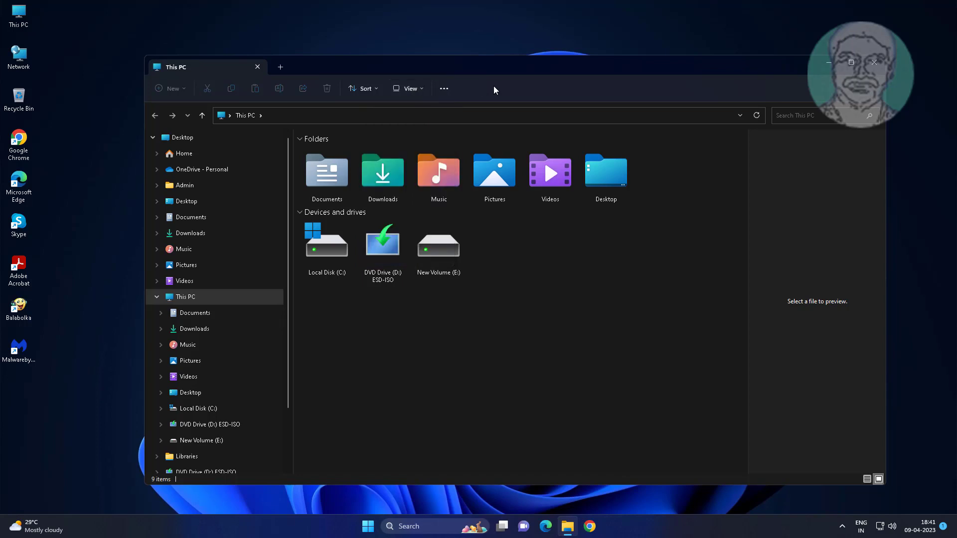
click(408, 89)
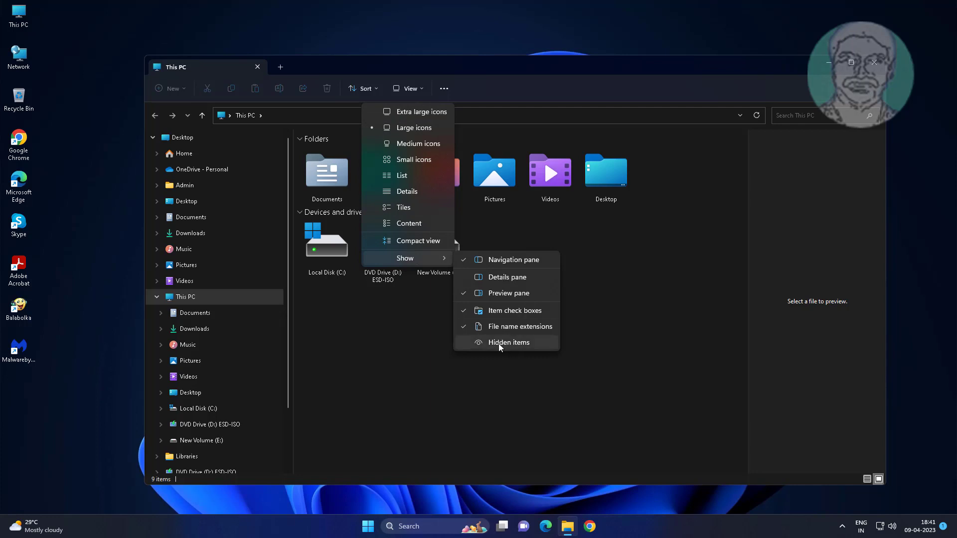
click(509, 342)
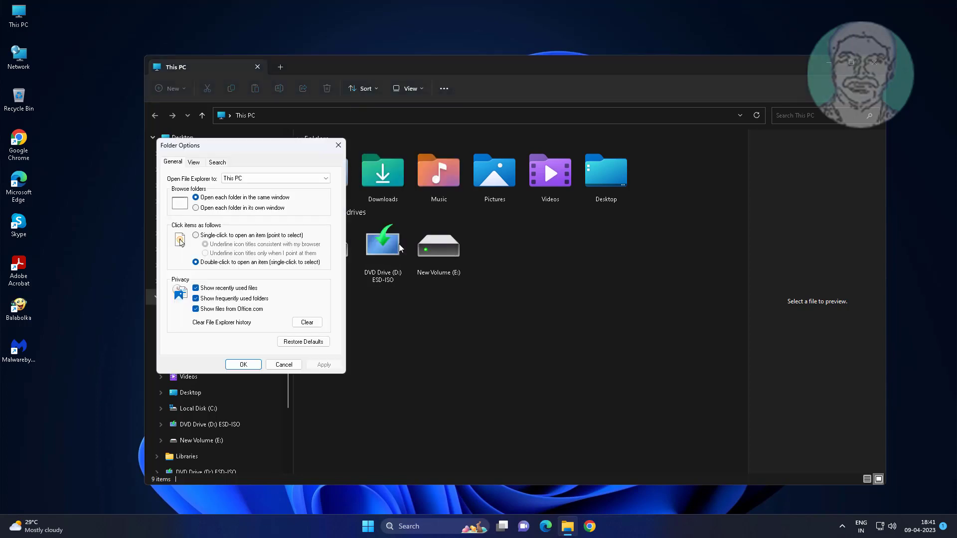
Step: Select 'Show hidden files, folders, and drives' on the View tab and confirm with OK
click(194, 162)
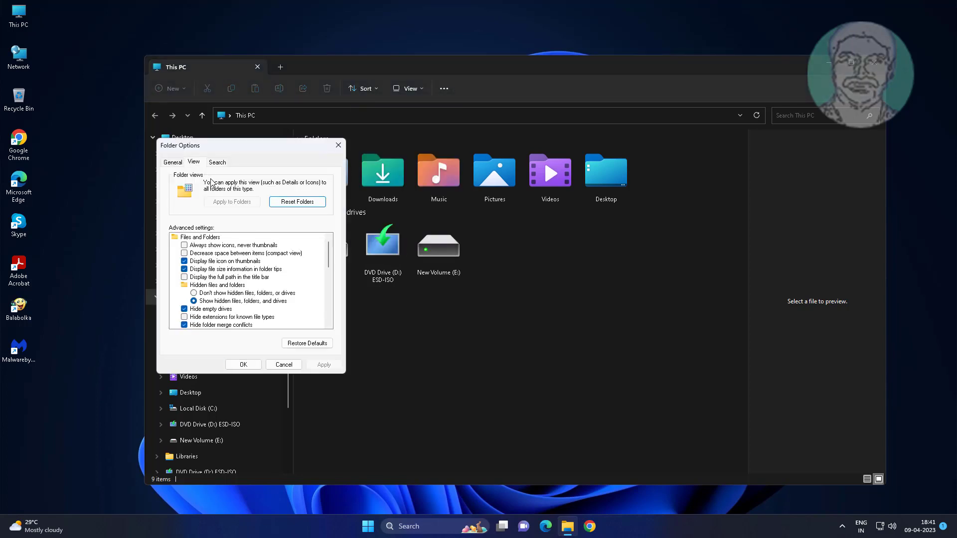
click(241, 301)
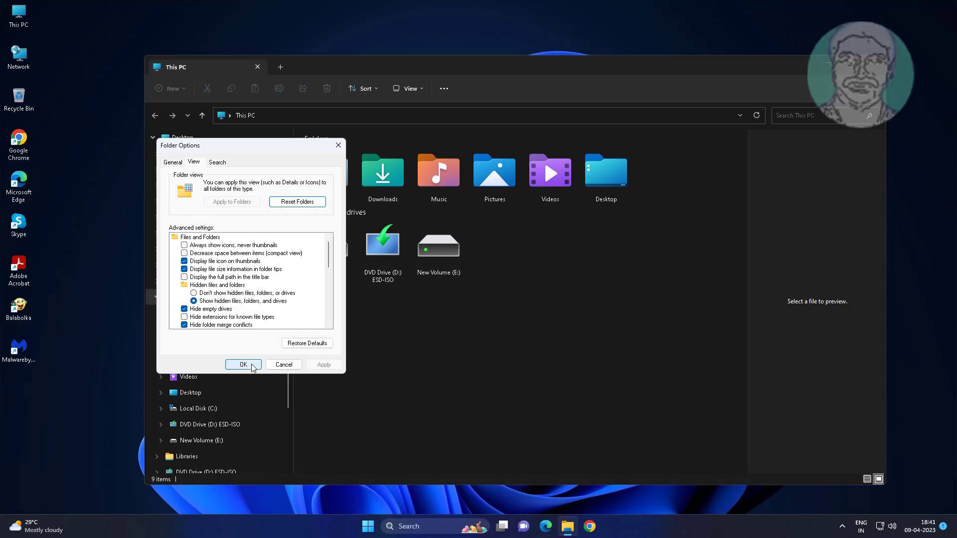
click(243, 365)
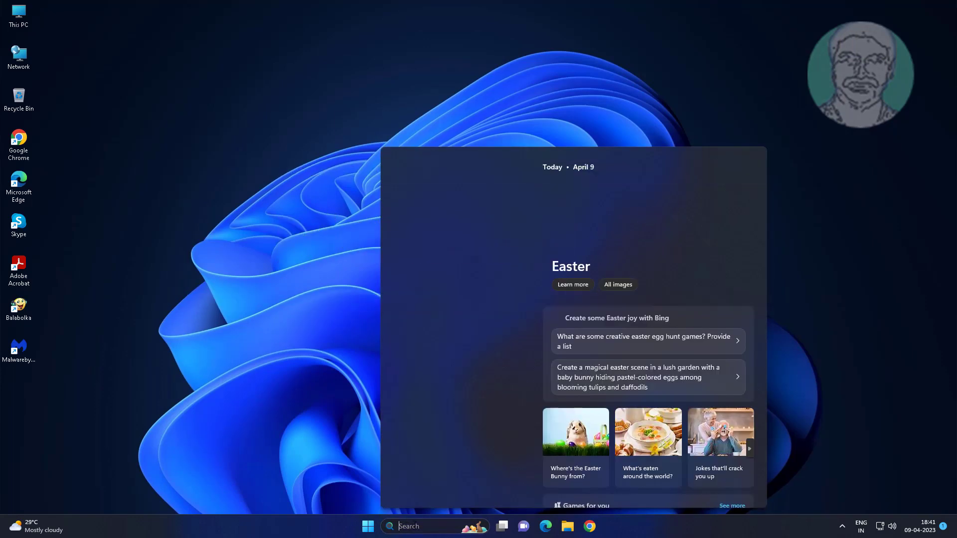
Step: Search for 'cmd' to find Command Prompt
text(cmd)
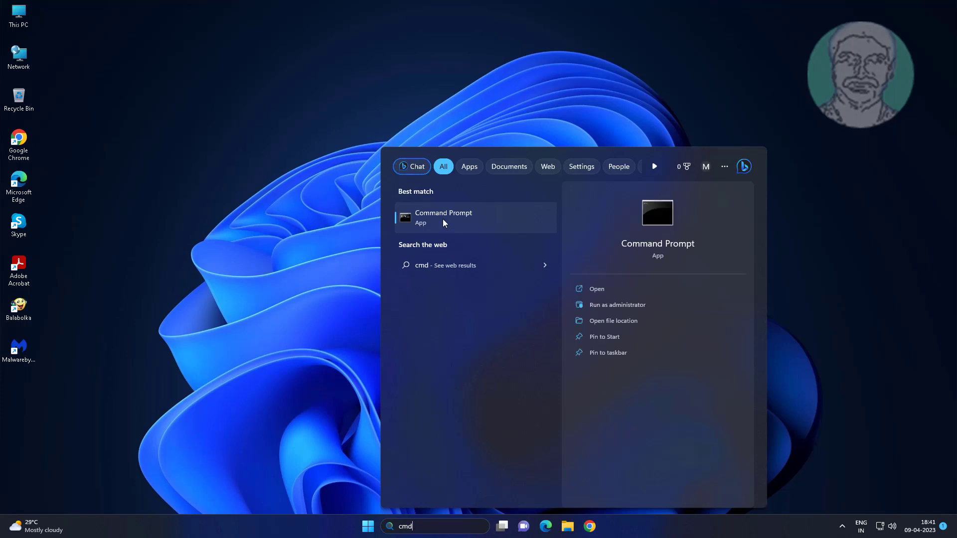
mouse_move(488, 233)
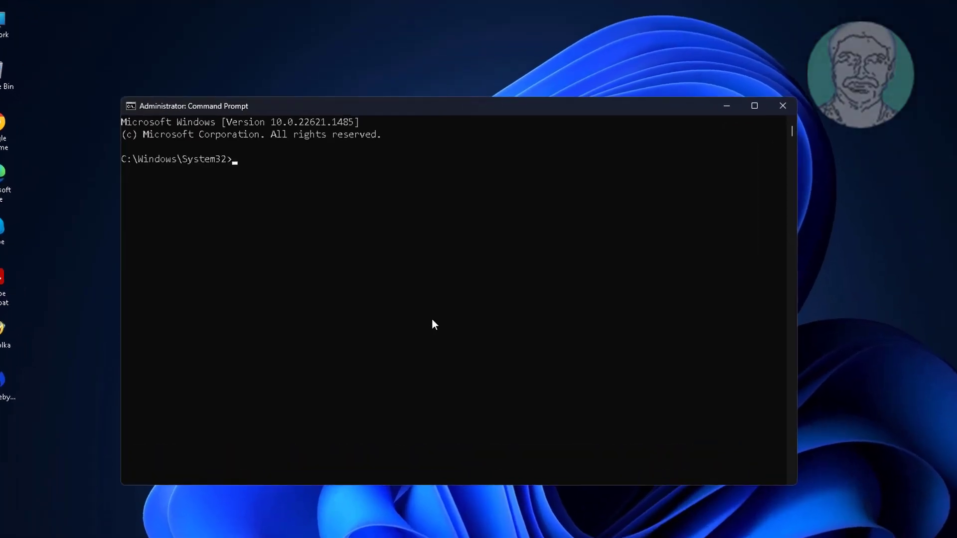
Step: Run chkdsk /f /x /r c: and answer Y to schedule the C: check at restart
text(chk)
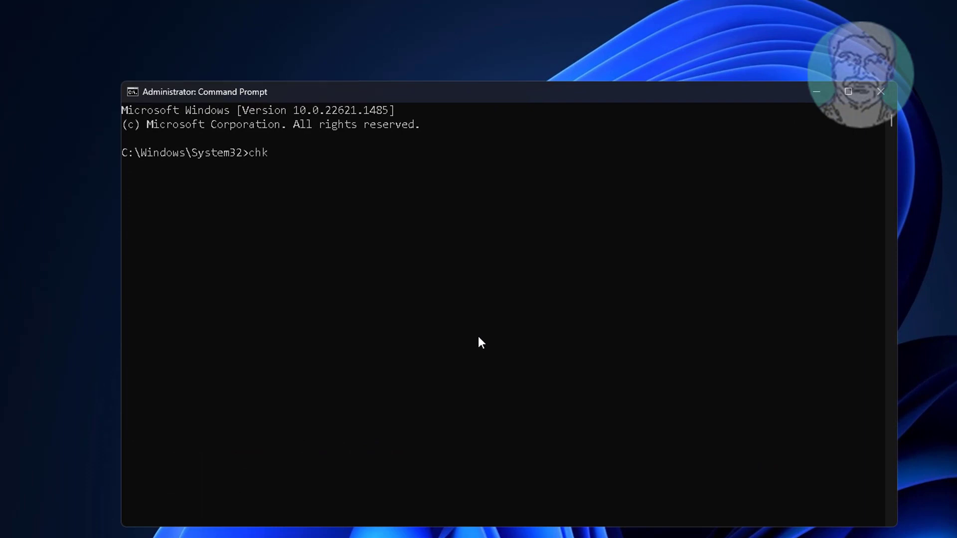
text(dsk /f)
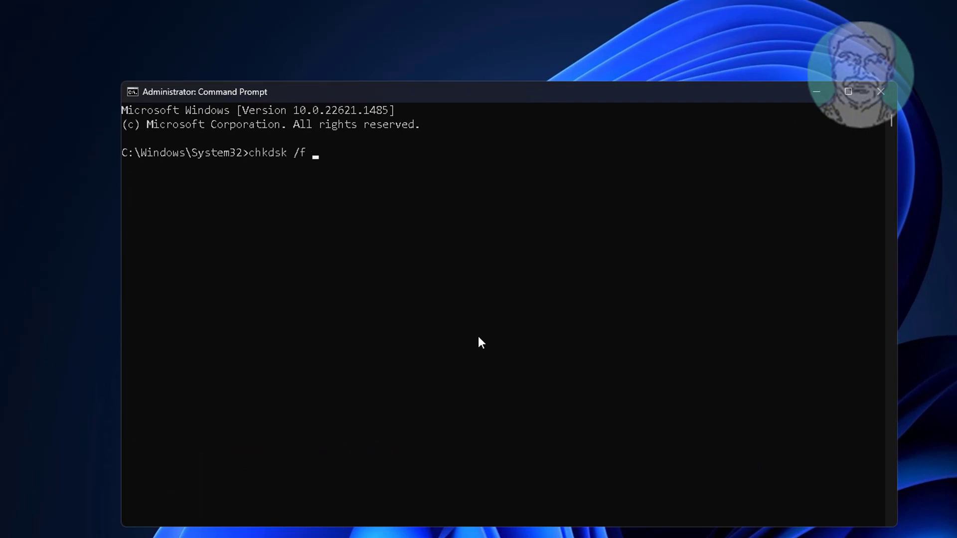
text(/x /r)
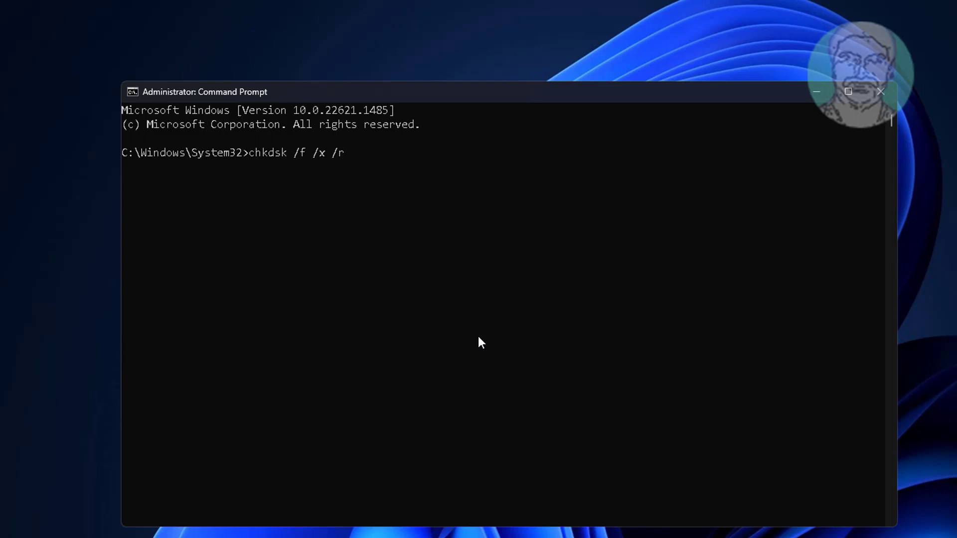
text(c:)
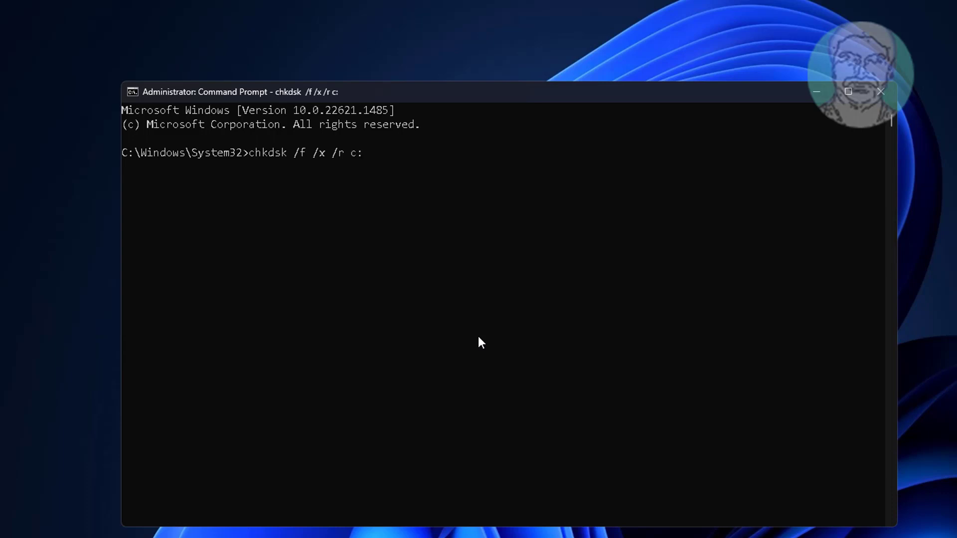
key(enter)
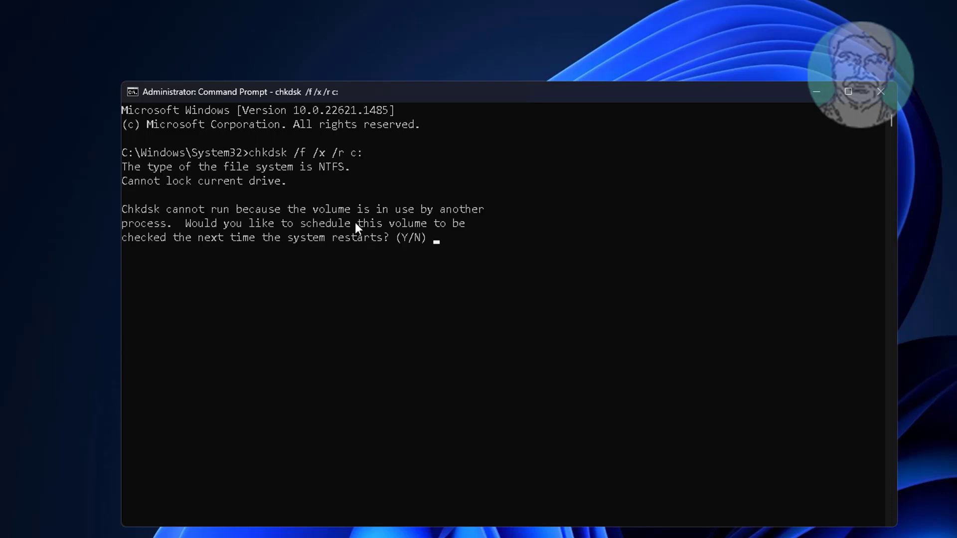
text(Y)
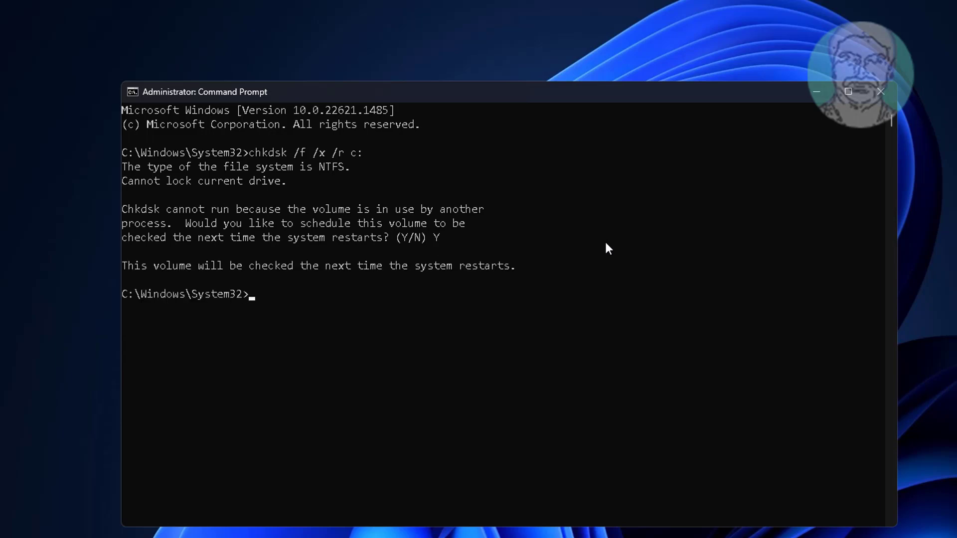
text(e)
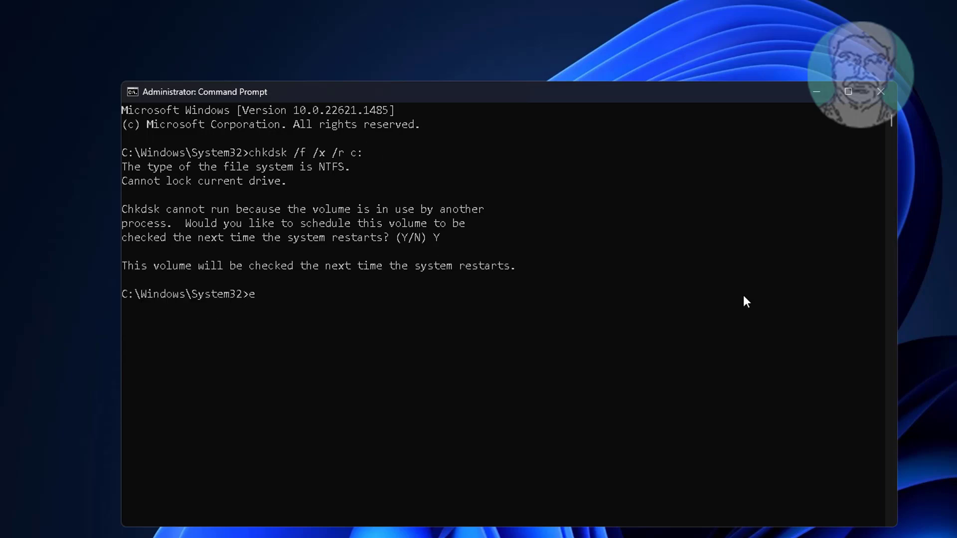
click(880, 92)
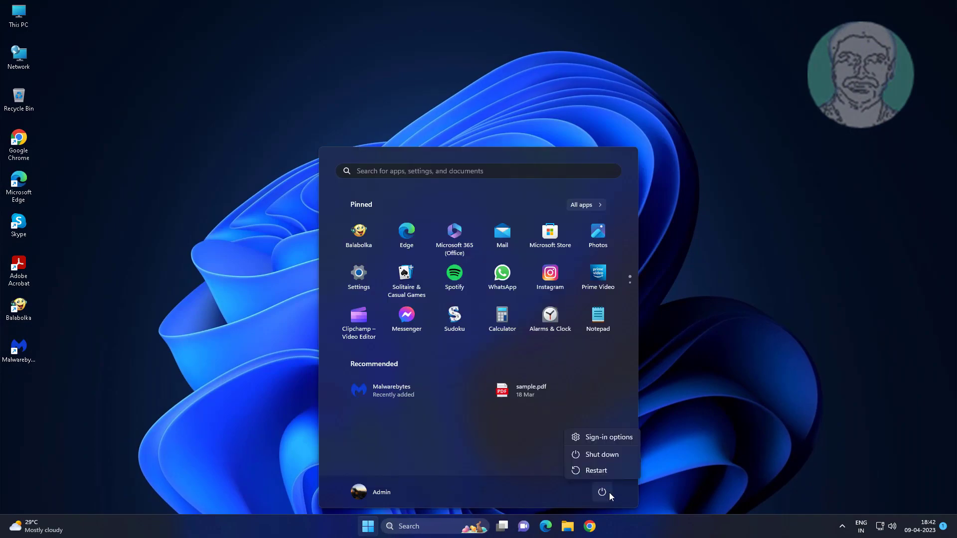
Step: Restart the PC so the scheduled disk check begins
click(595, 470)
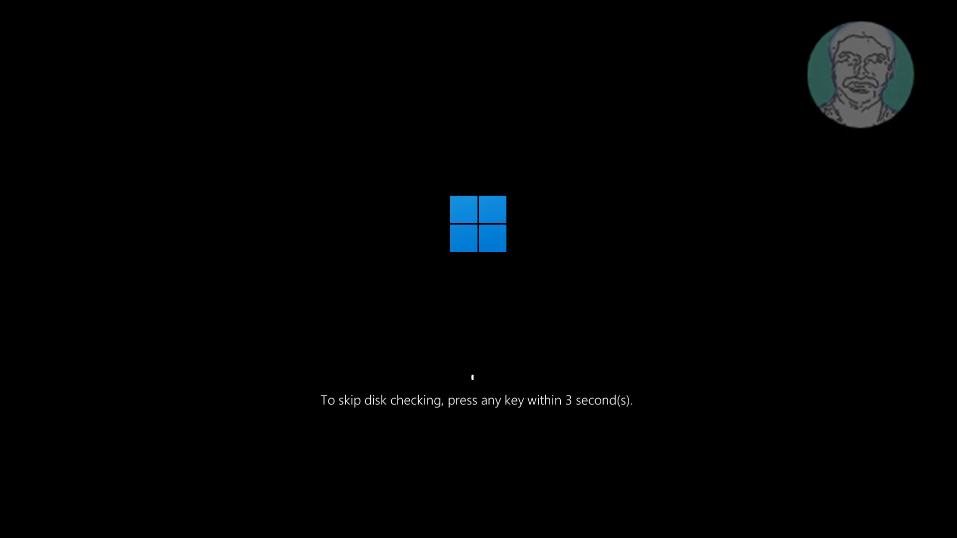